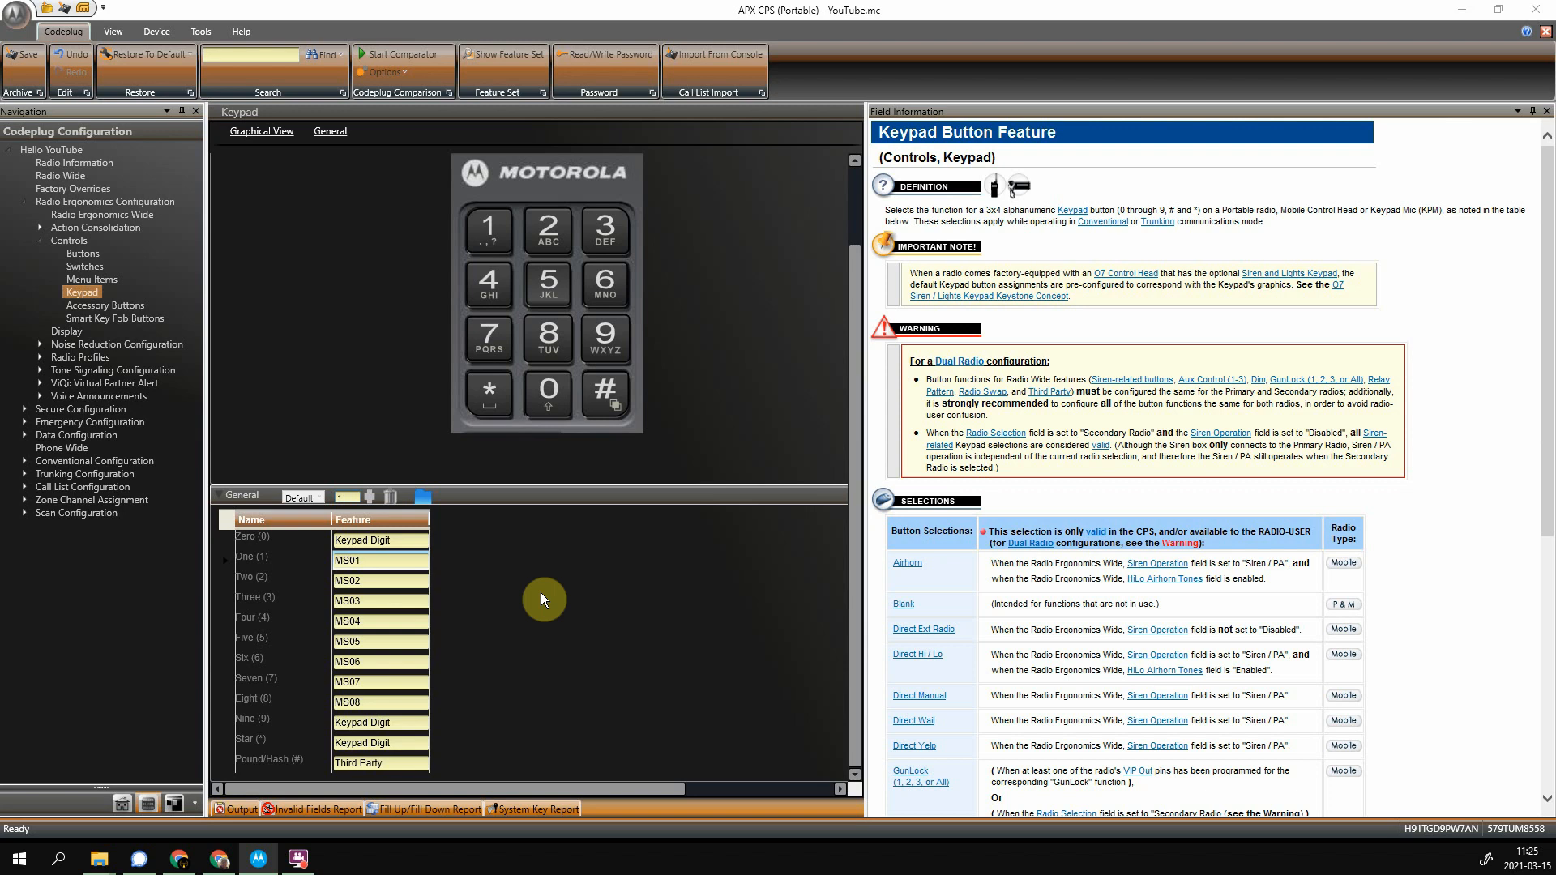
mouse_move(333, 322)
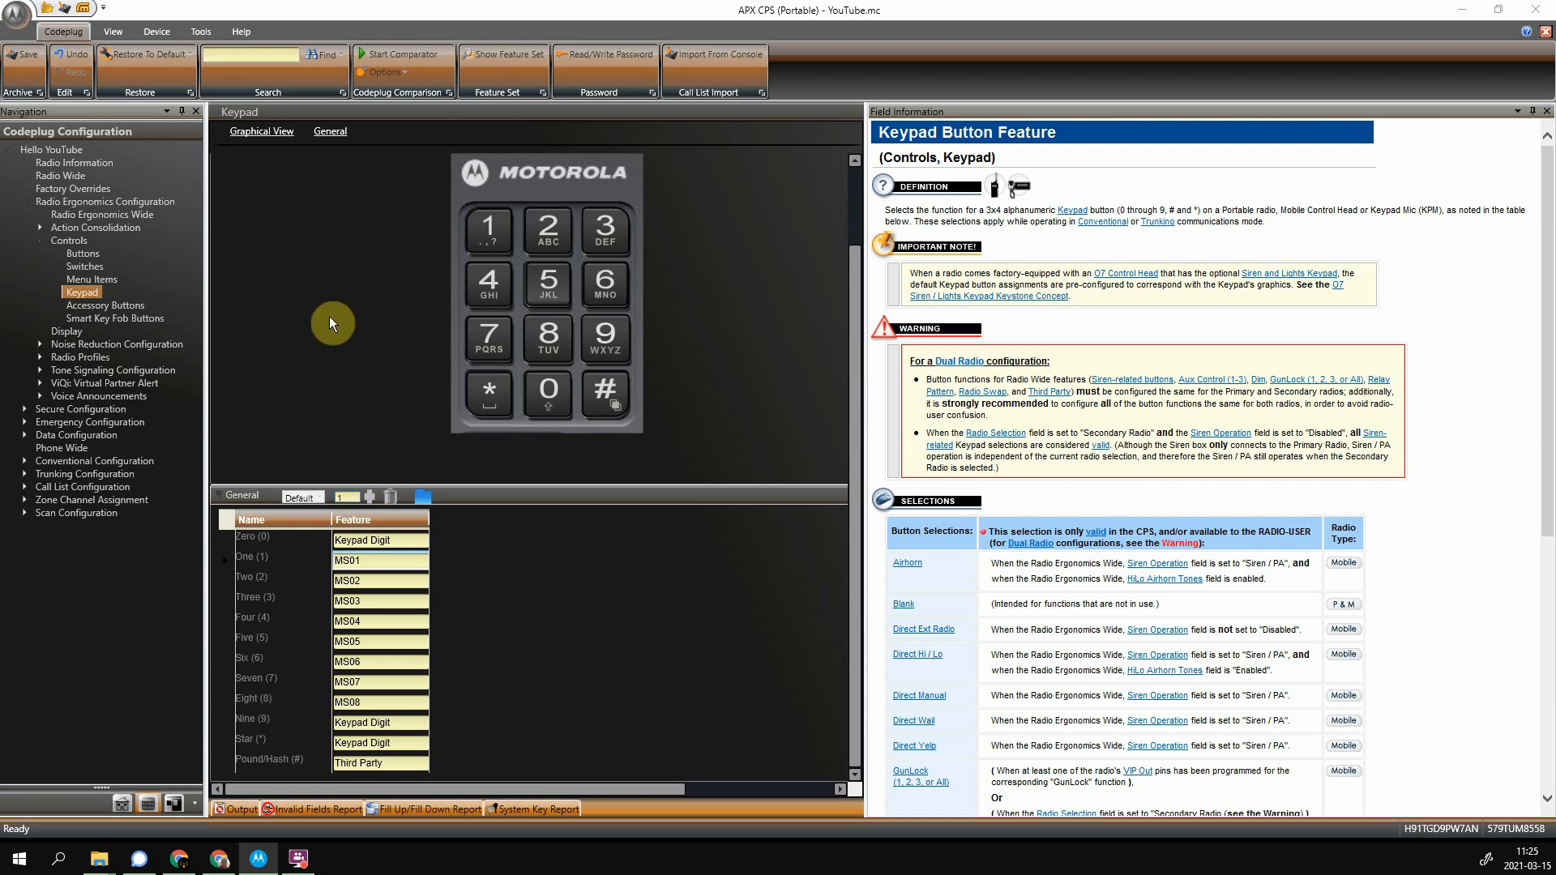
mouse_move(238, 209)
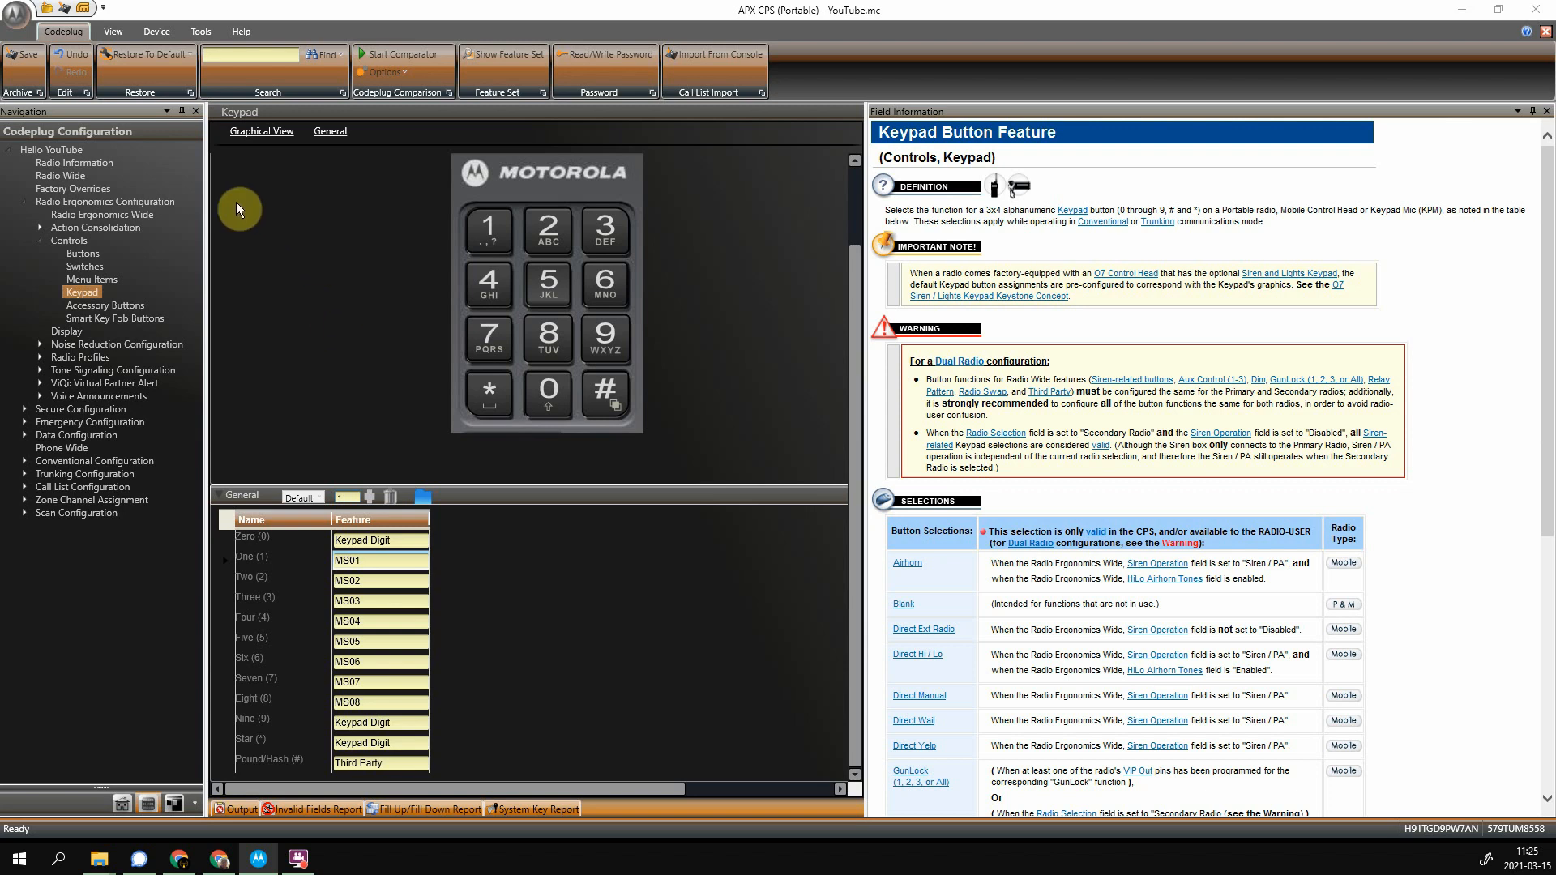
mouse_move(231, 304)
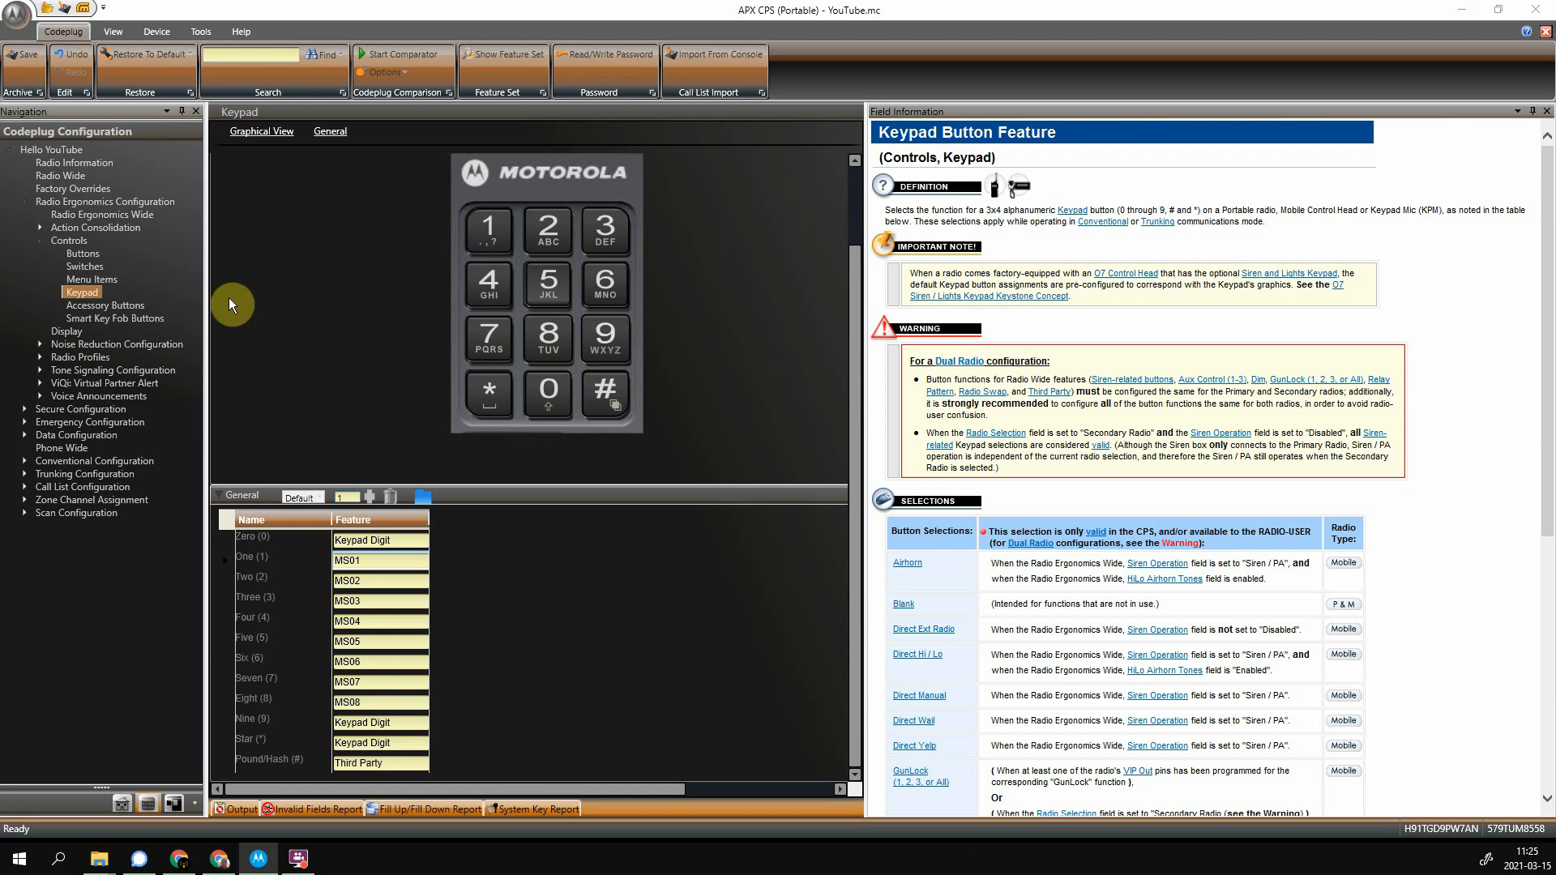
mouse_move(377, 387)
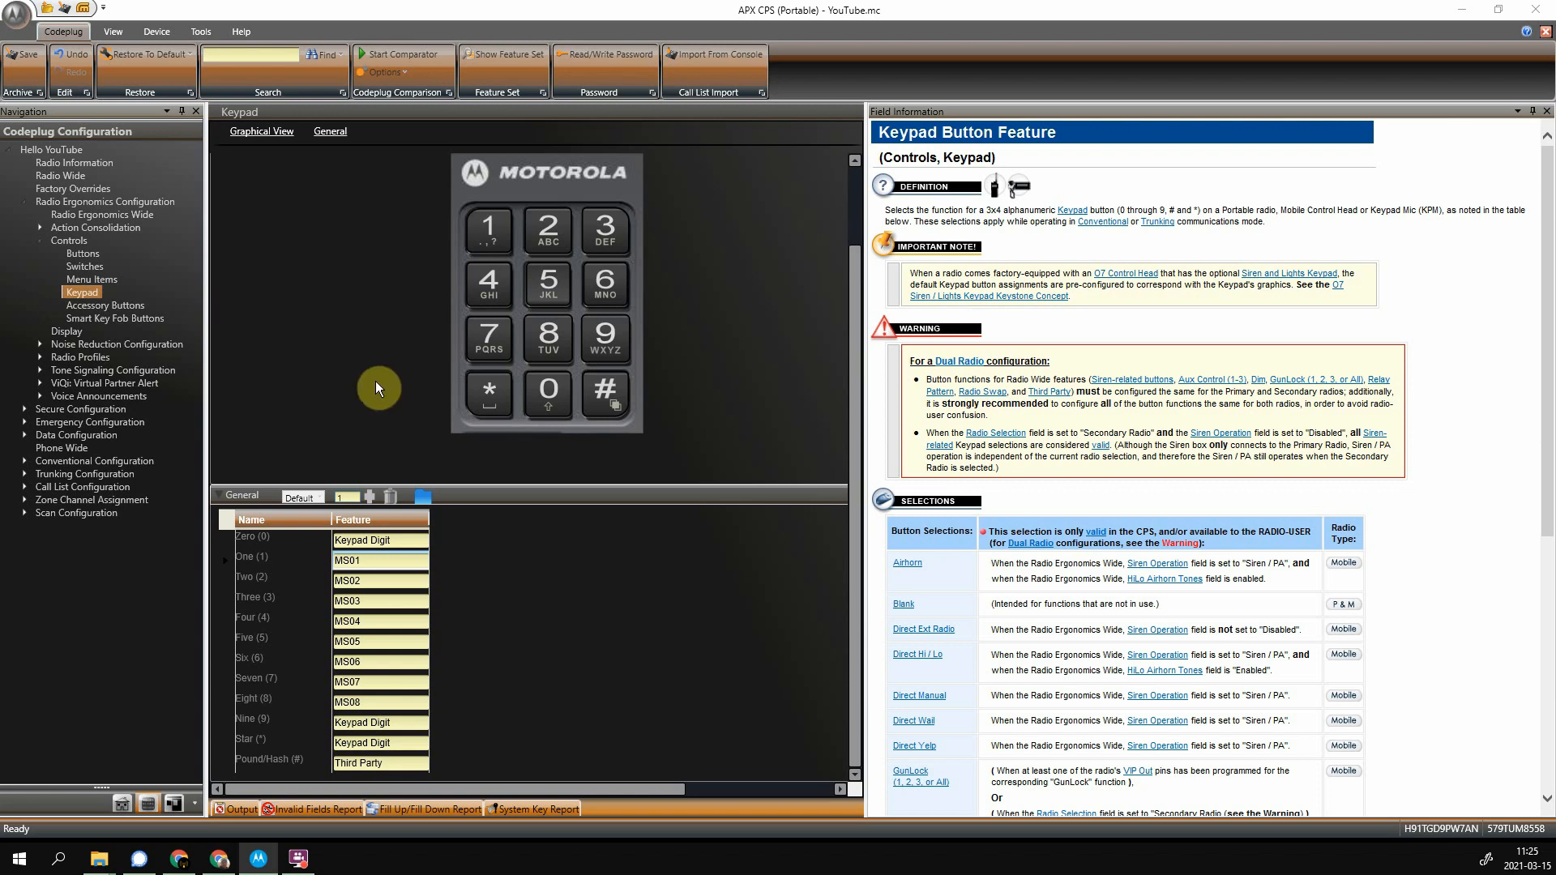
mouse_move(390, 457)
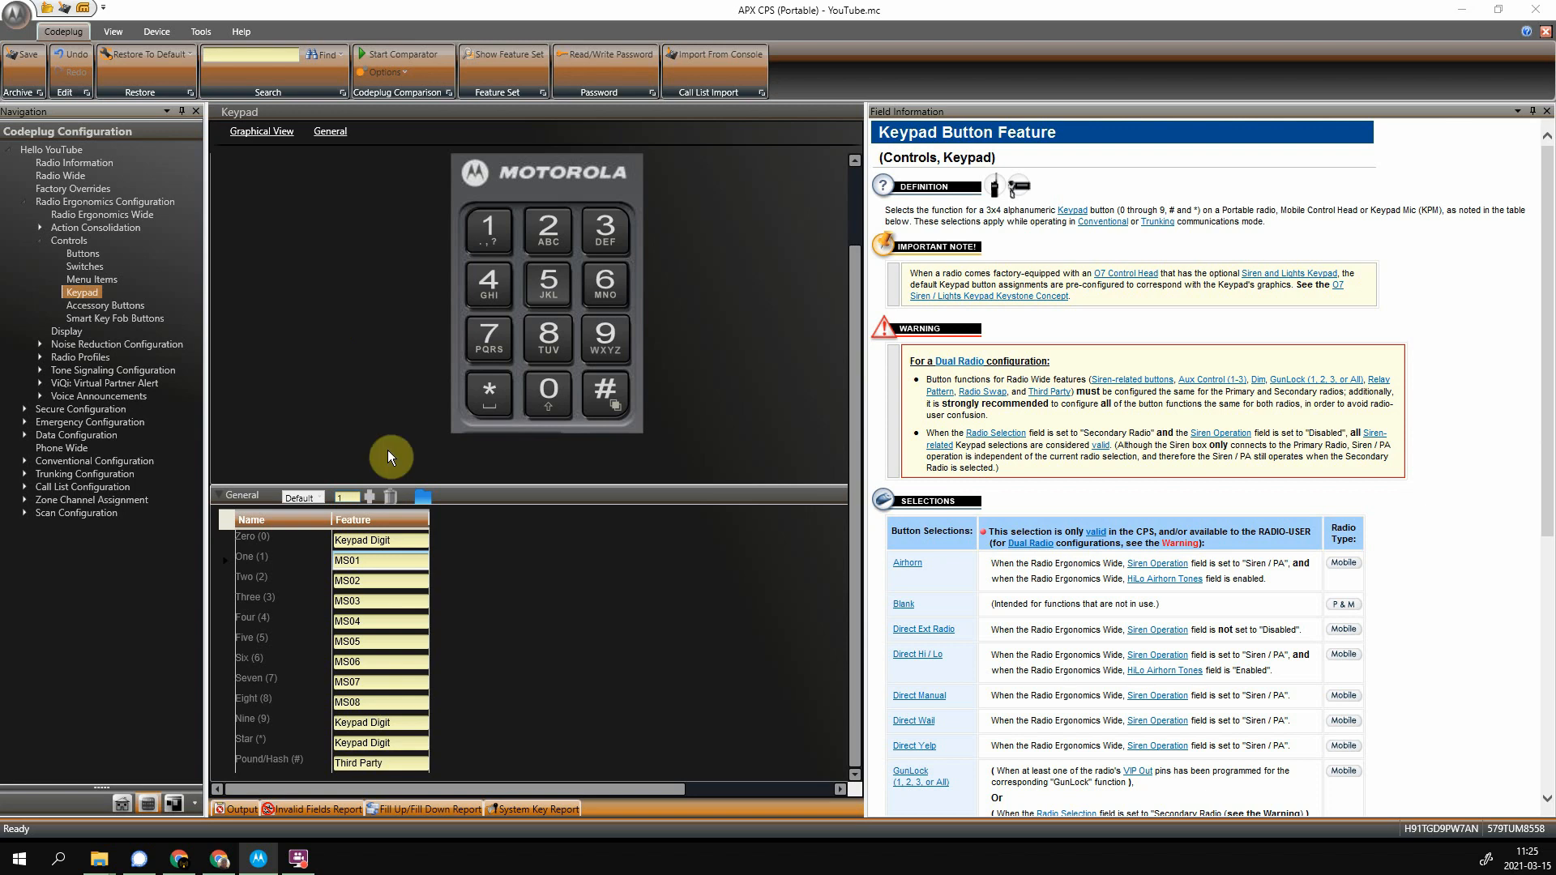
Open the Zero key's Feature list, showing Keypad Digit, MS01–MS13 and Third Party, leaving Keypad Digit selected
left_click(382, 561)
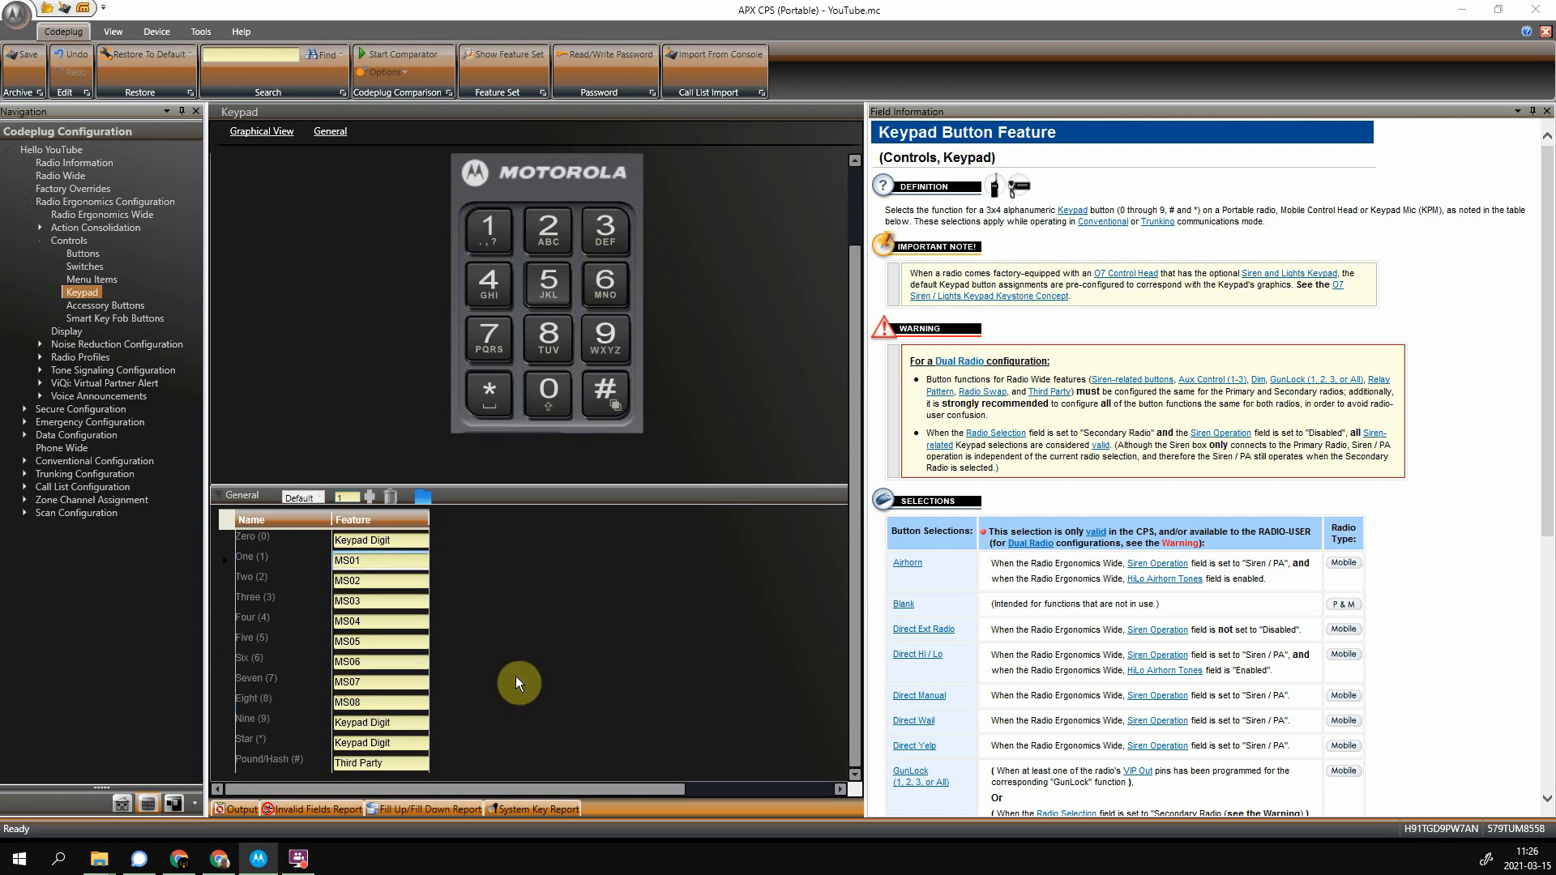
mouse_move(881, 496)
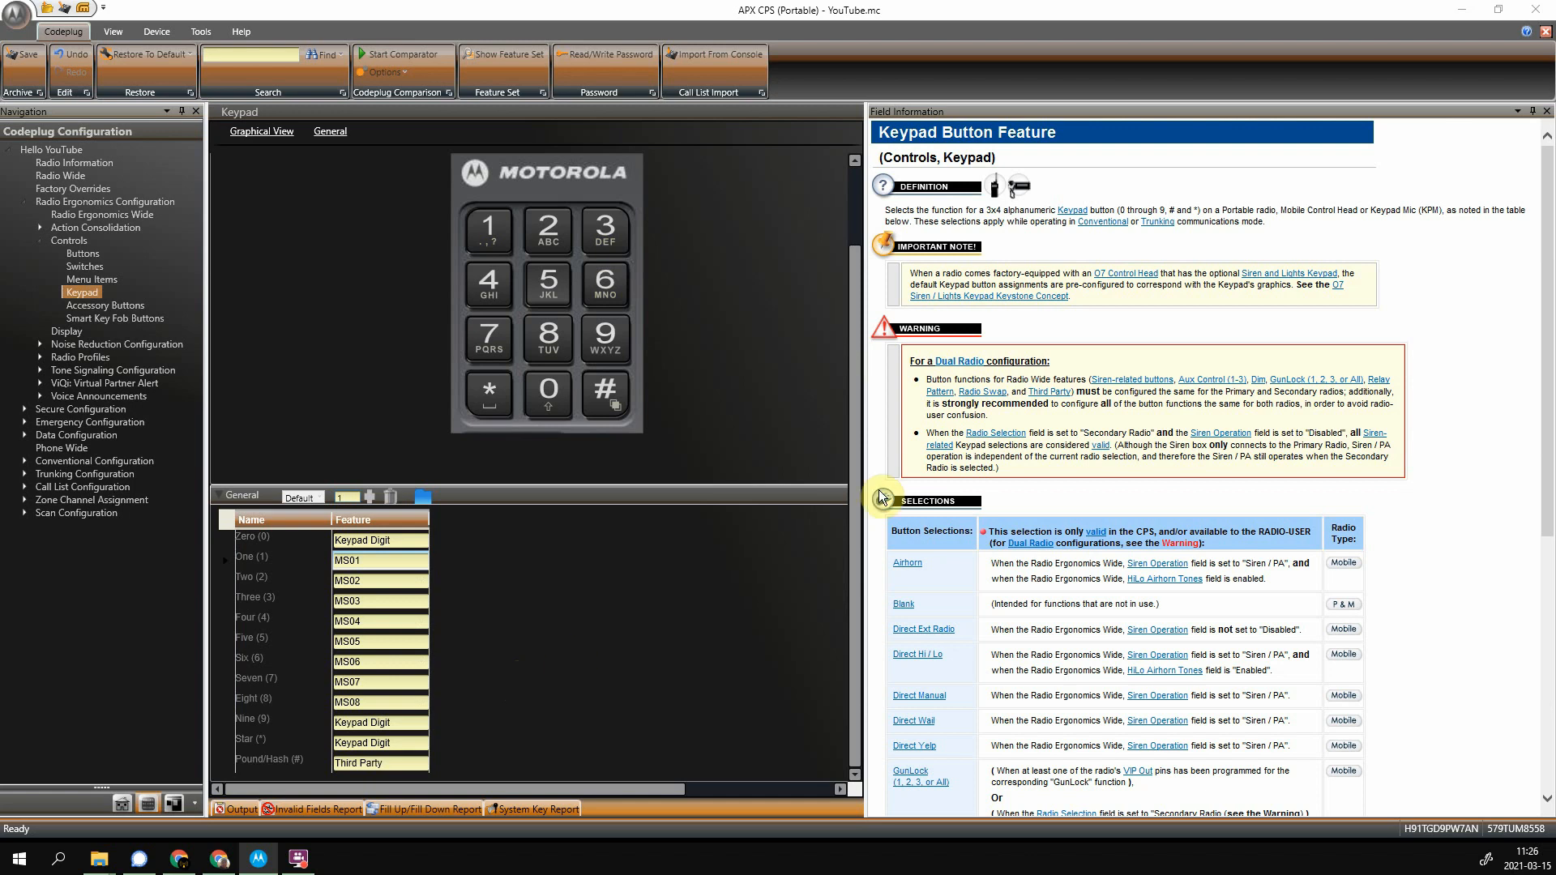
scroll("down", 3)
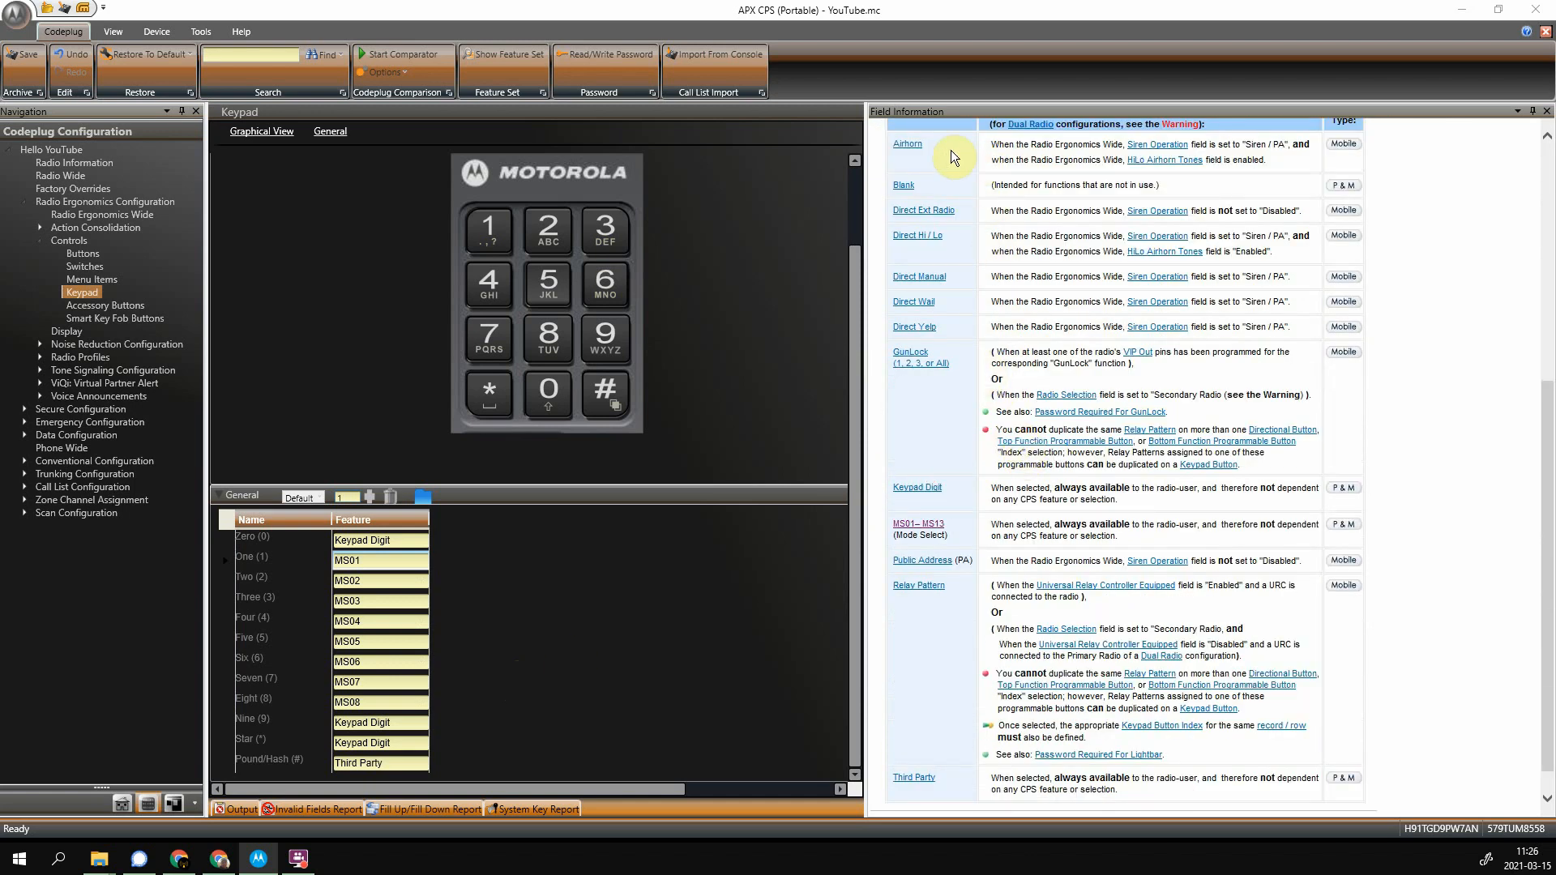
scroll("down", 3)
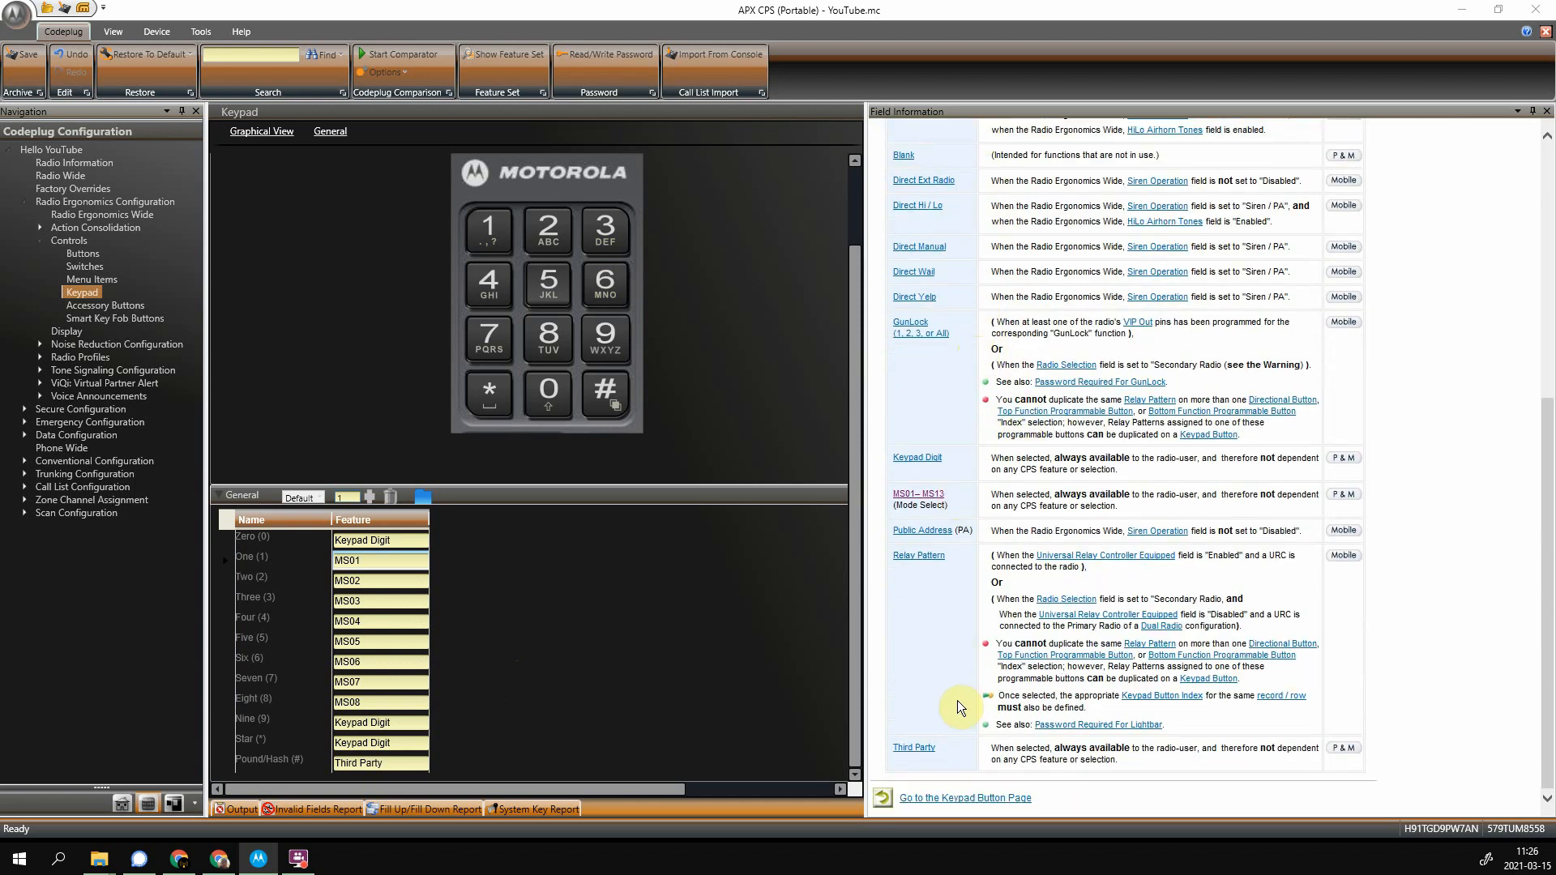
scroll("up", 3)
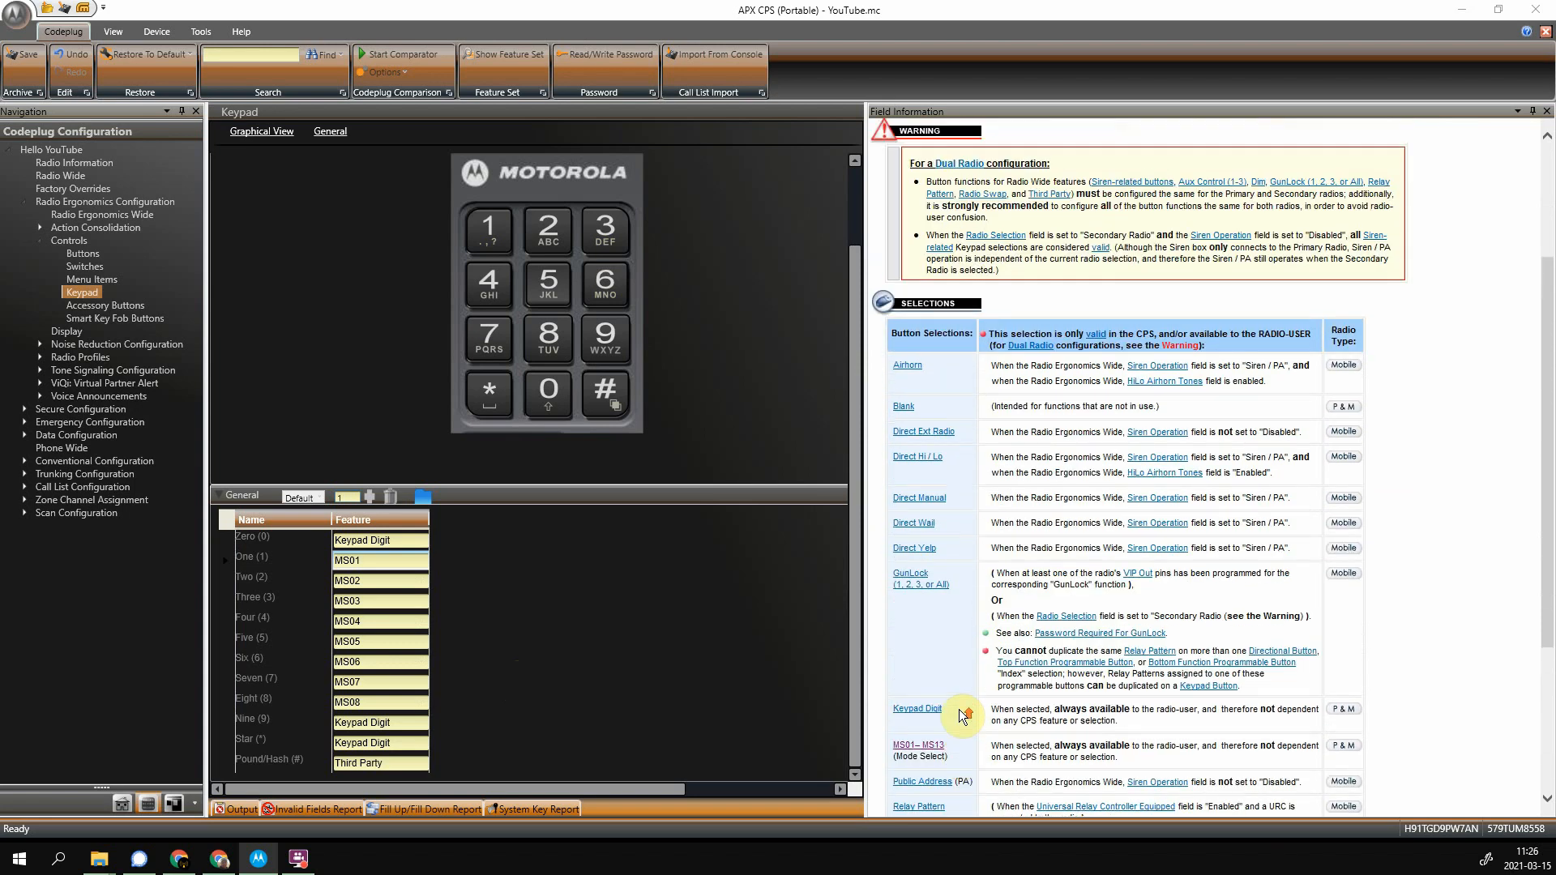
scroll("up", 3)
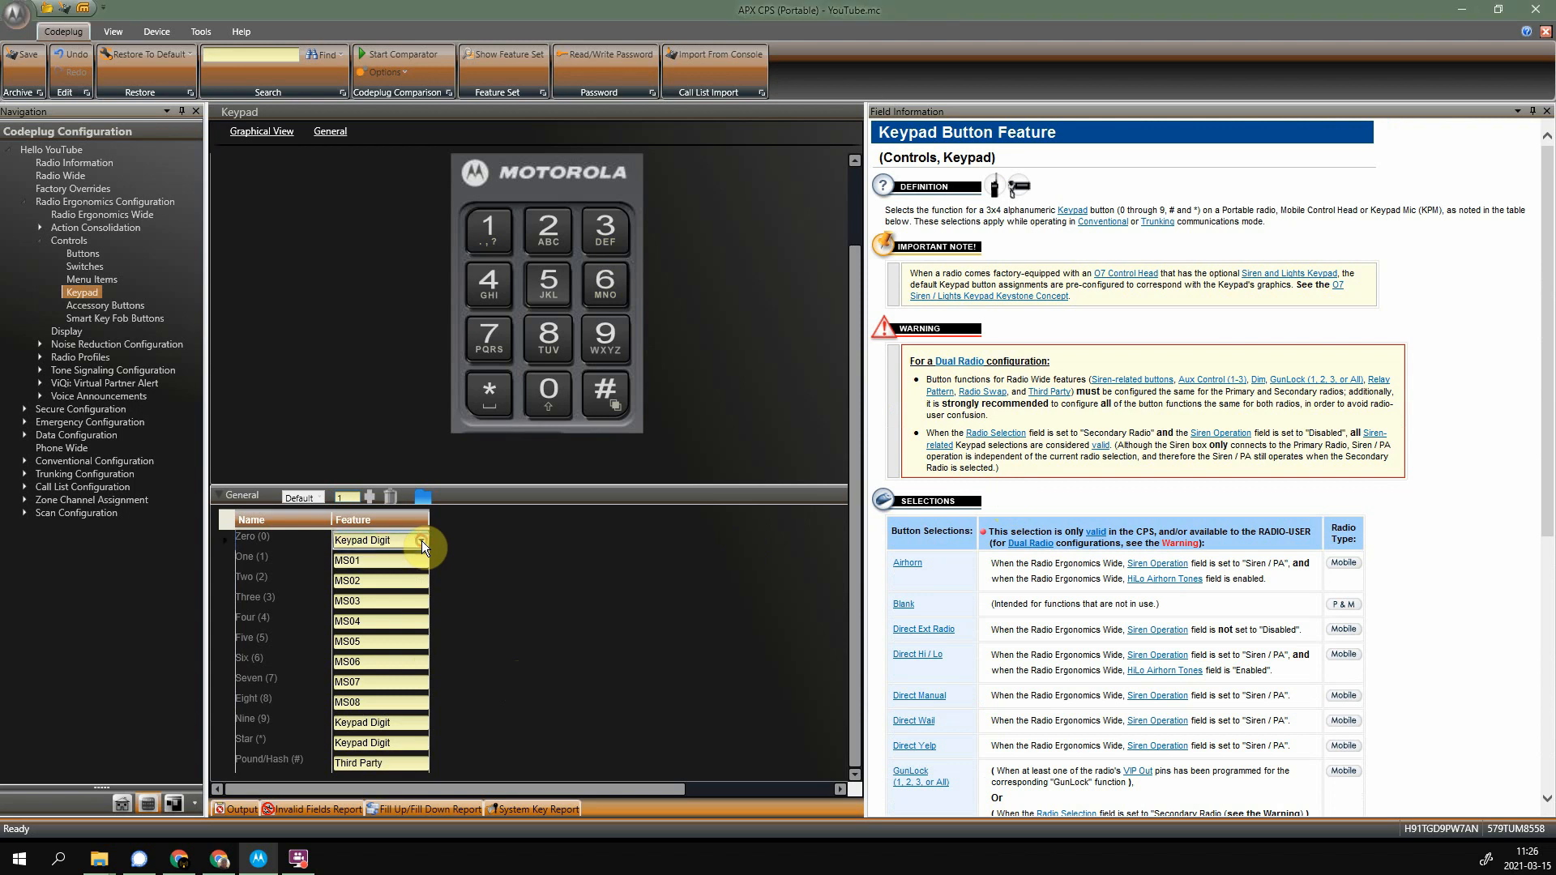
left_click(421, 540)
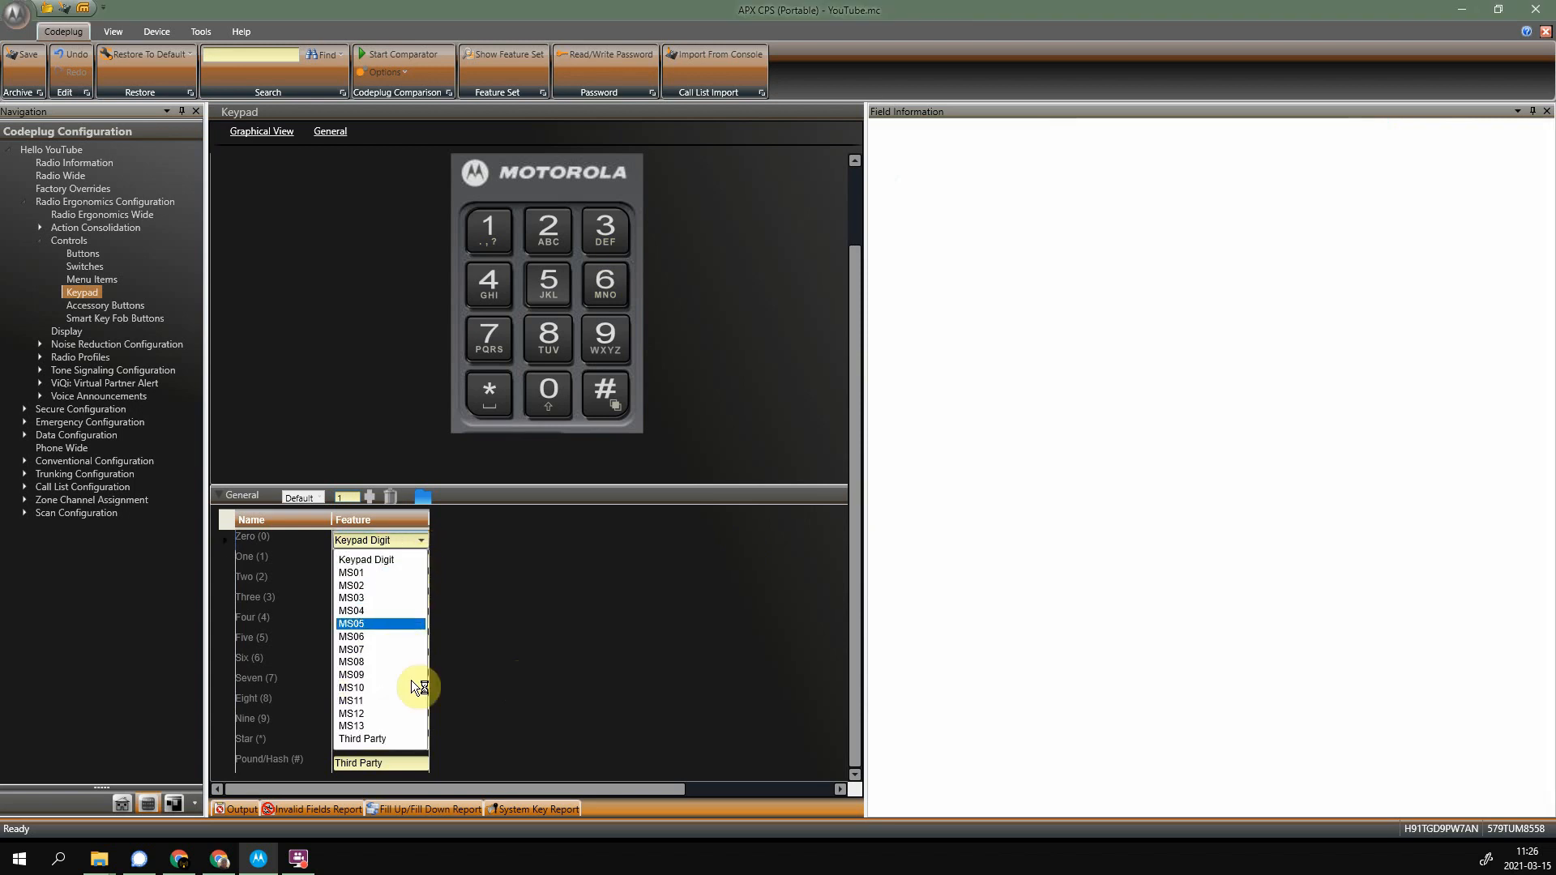
left_click(362, 739)
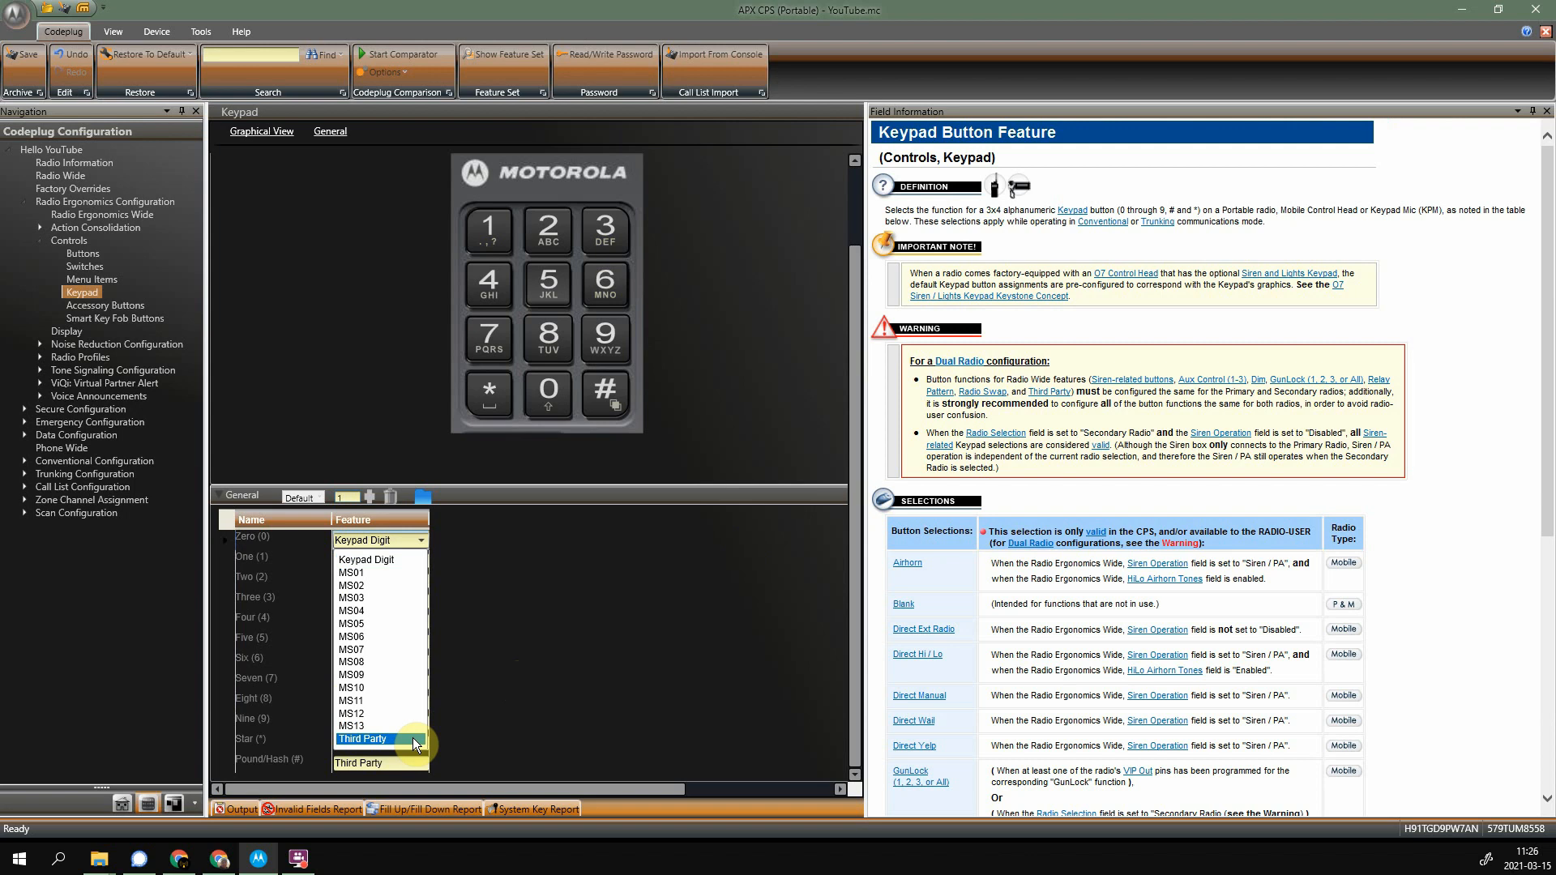